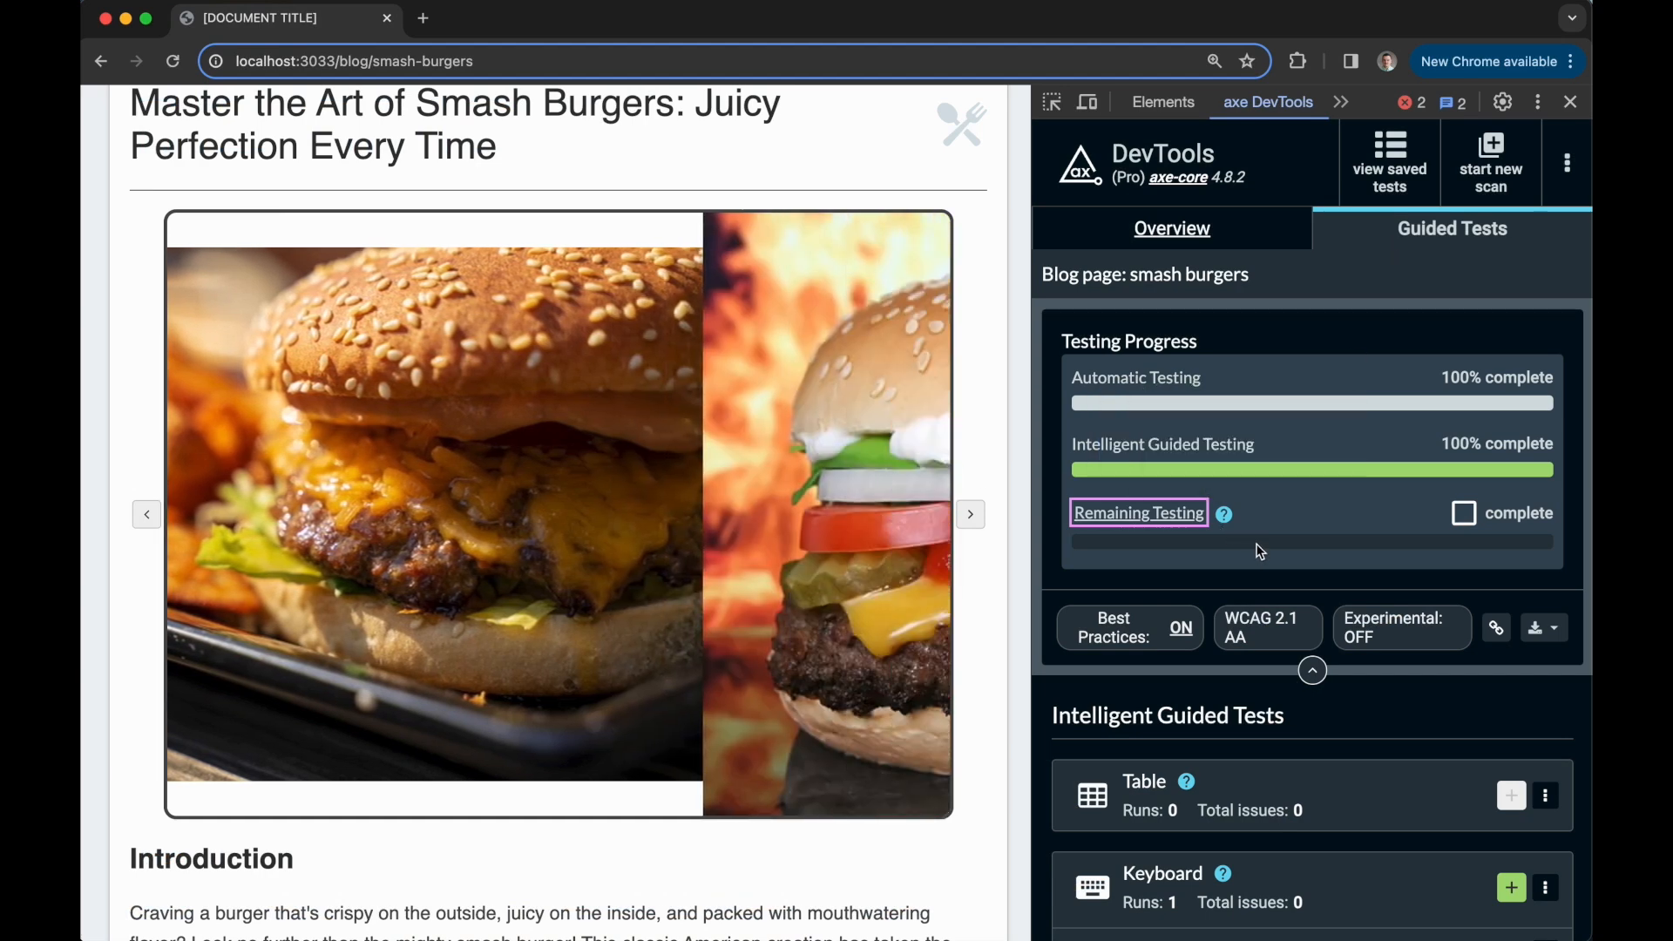
- Open the Advanced Testing Coverage guide and scroll to the Test #1: Automatic Behavior questions
click(971, 514)
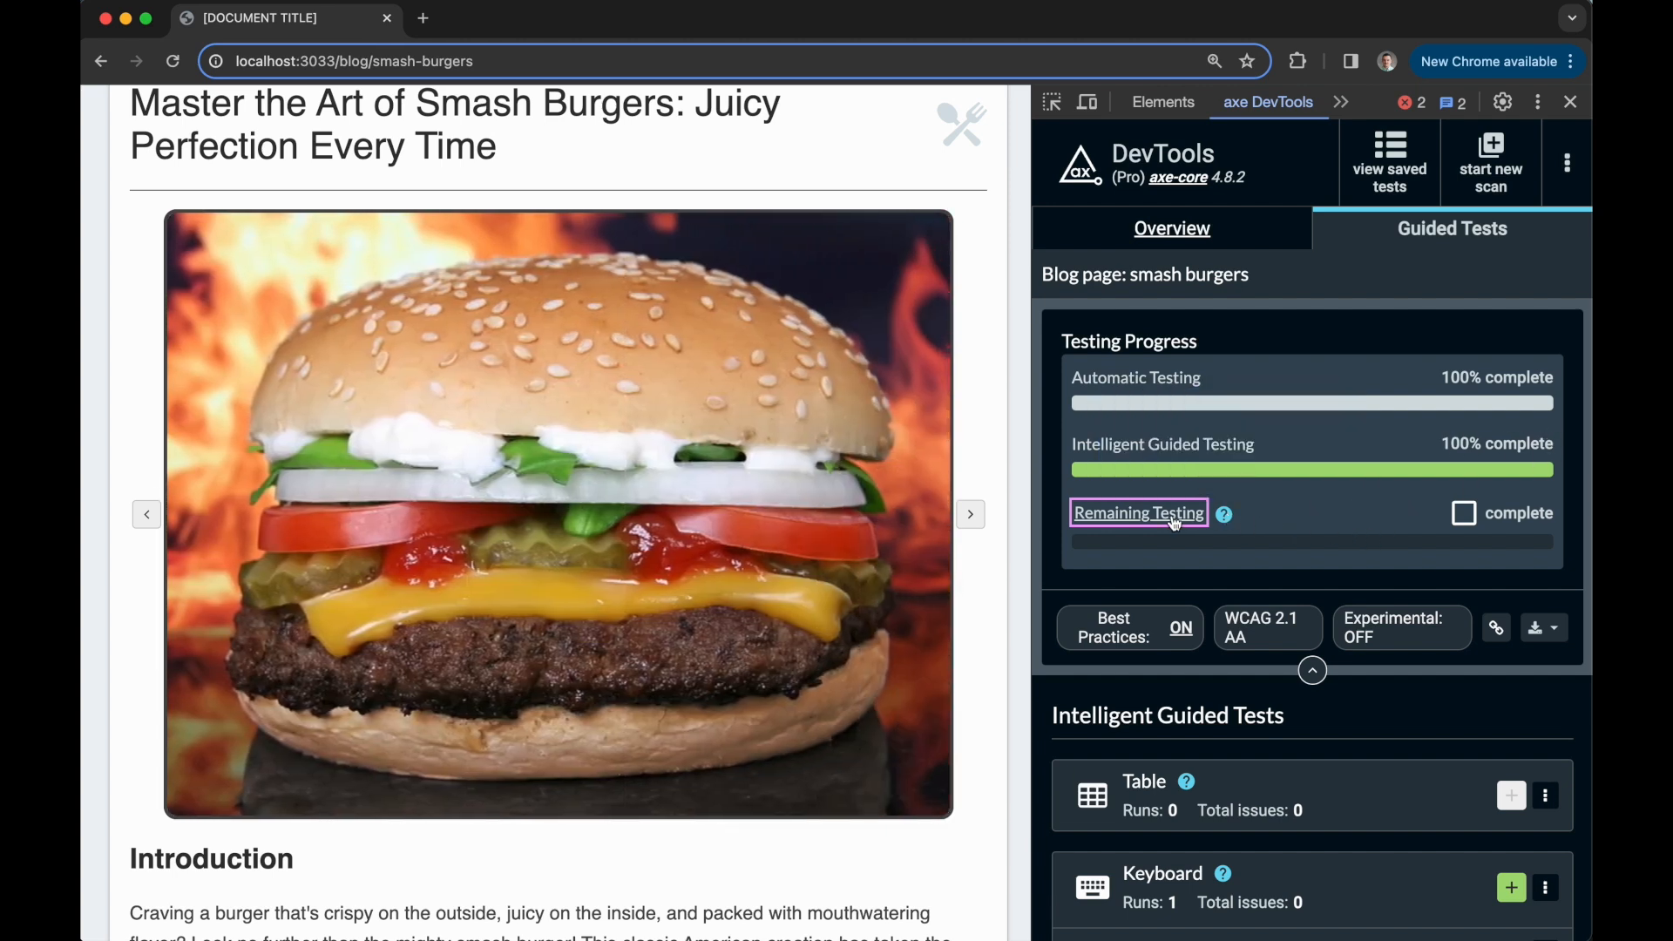
click(1138, 513)
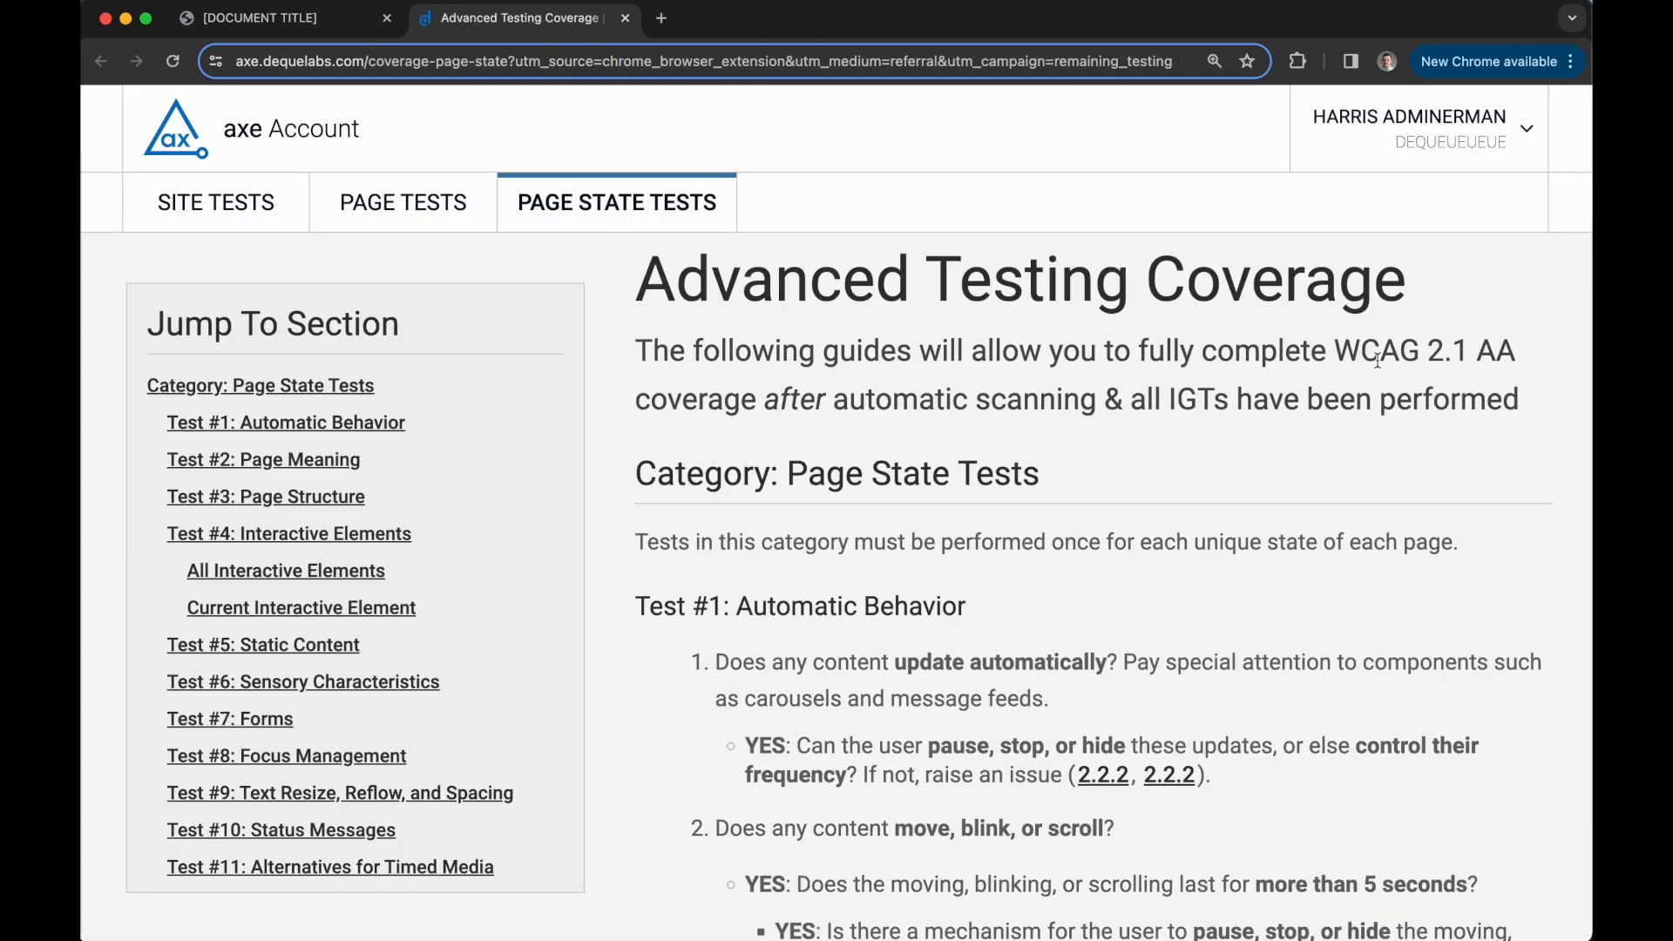
drag(1335, 350, 1508, 350)
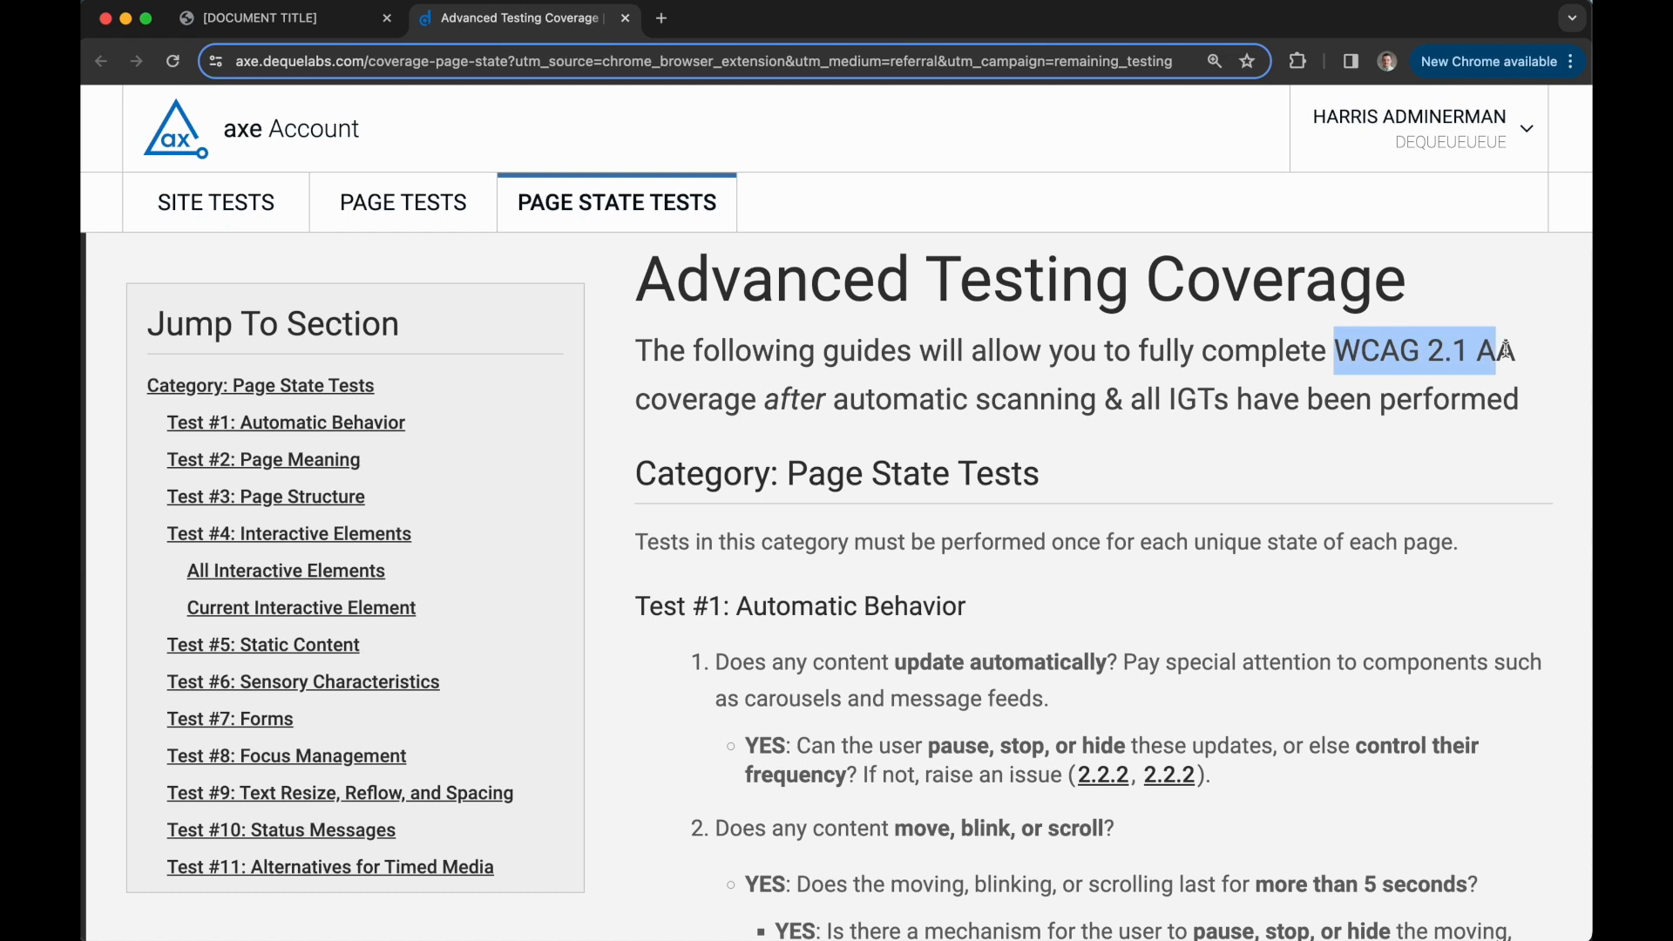
click(1267, 458)
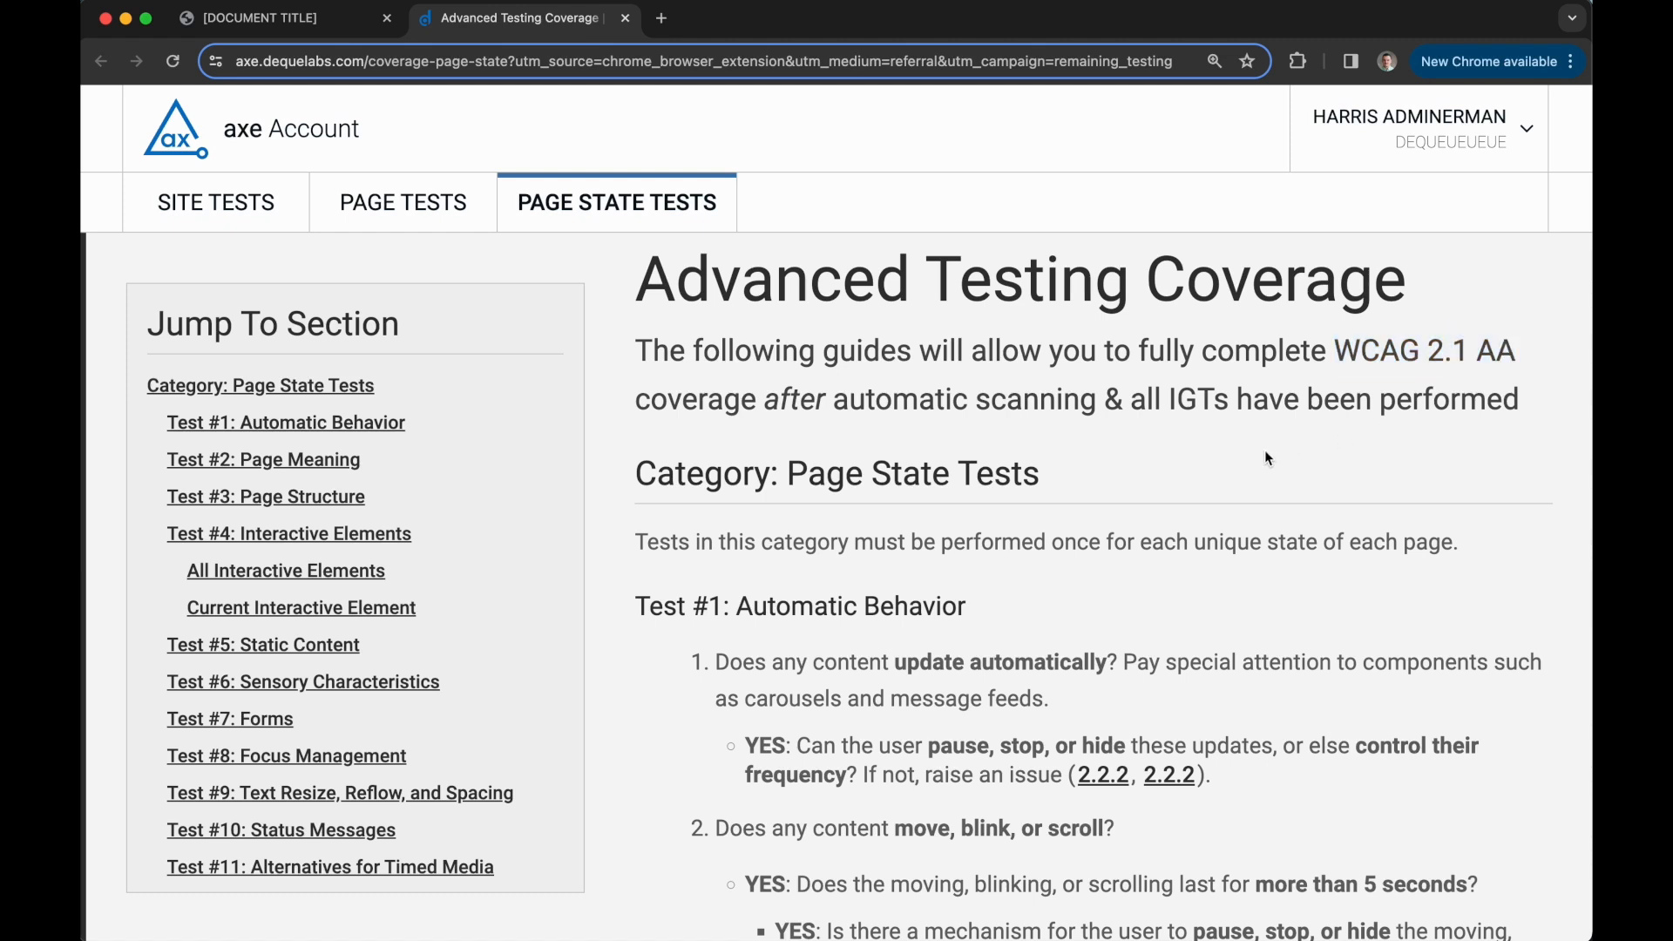
scroll(down, 3)
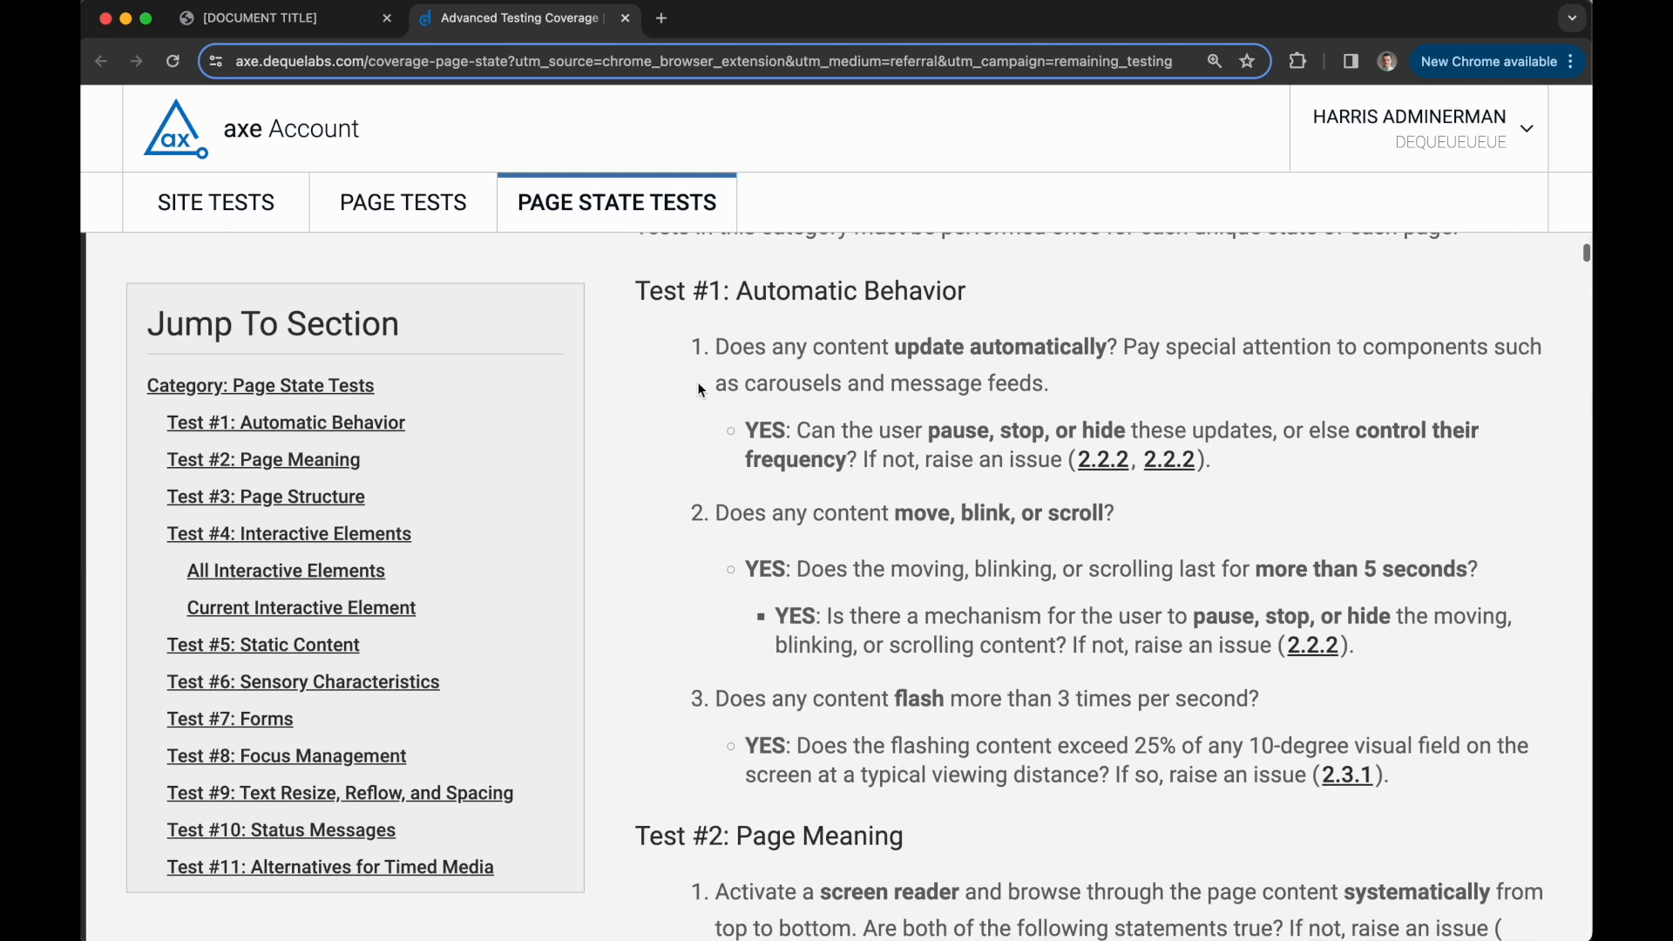
drag(717, 346, 975, 383)
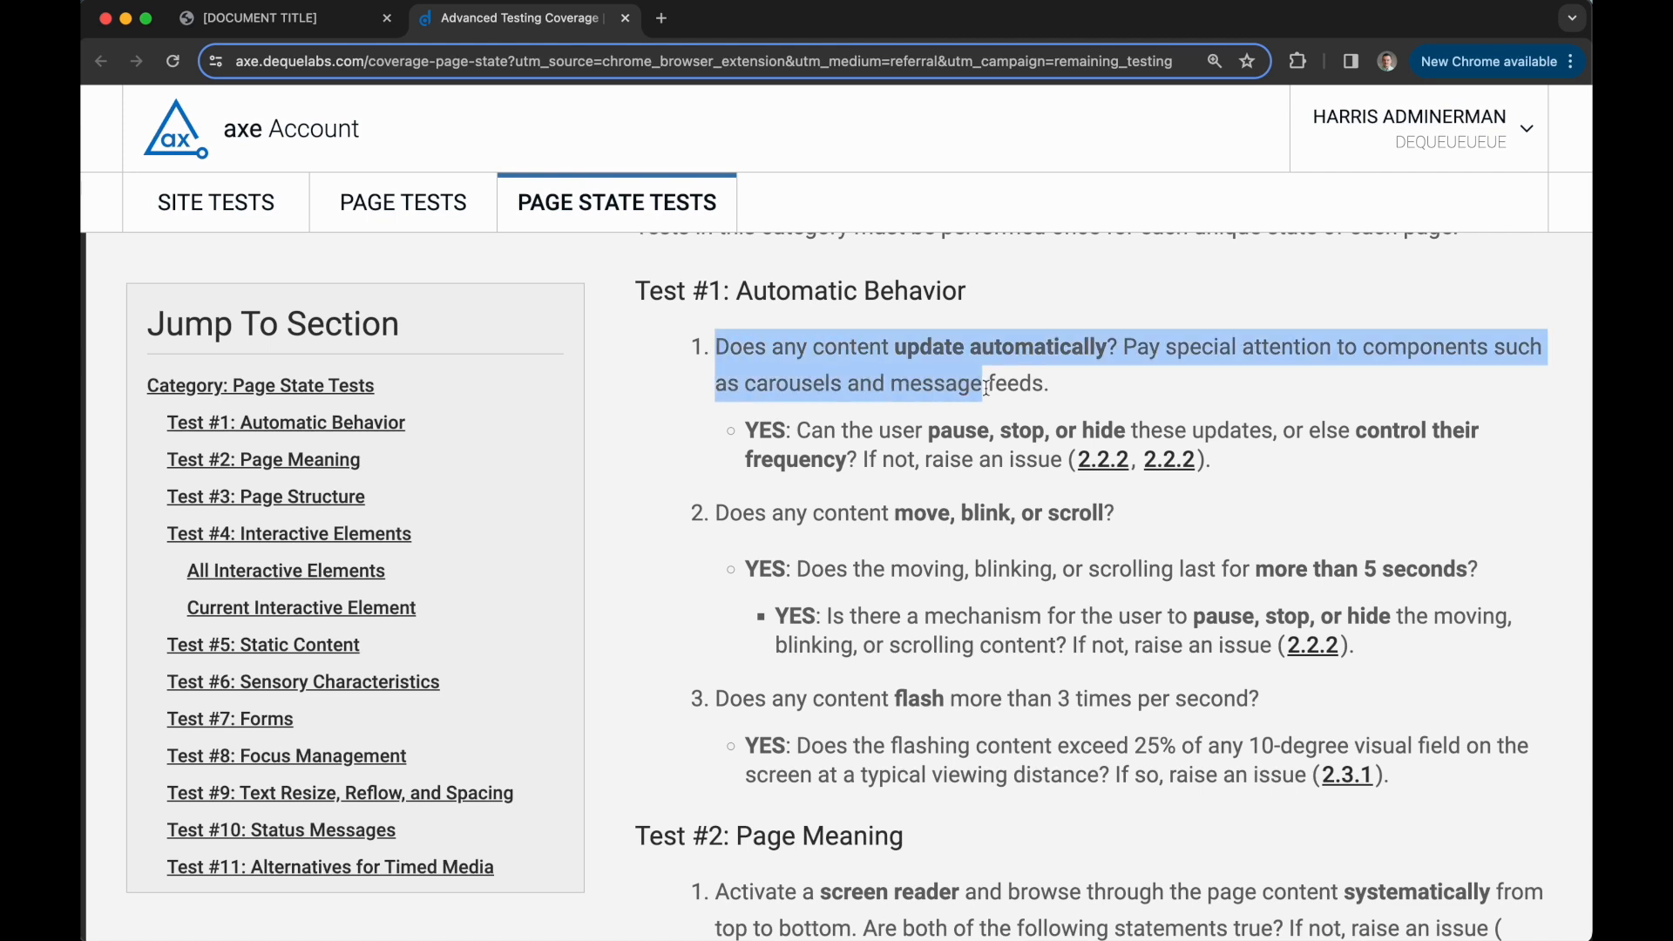
click(805, 430)
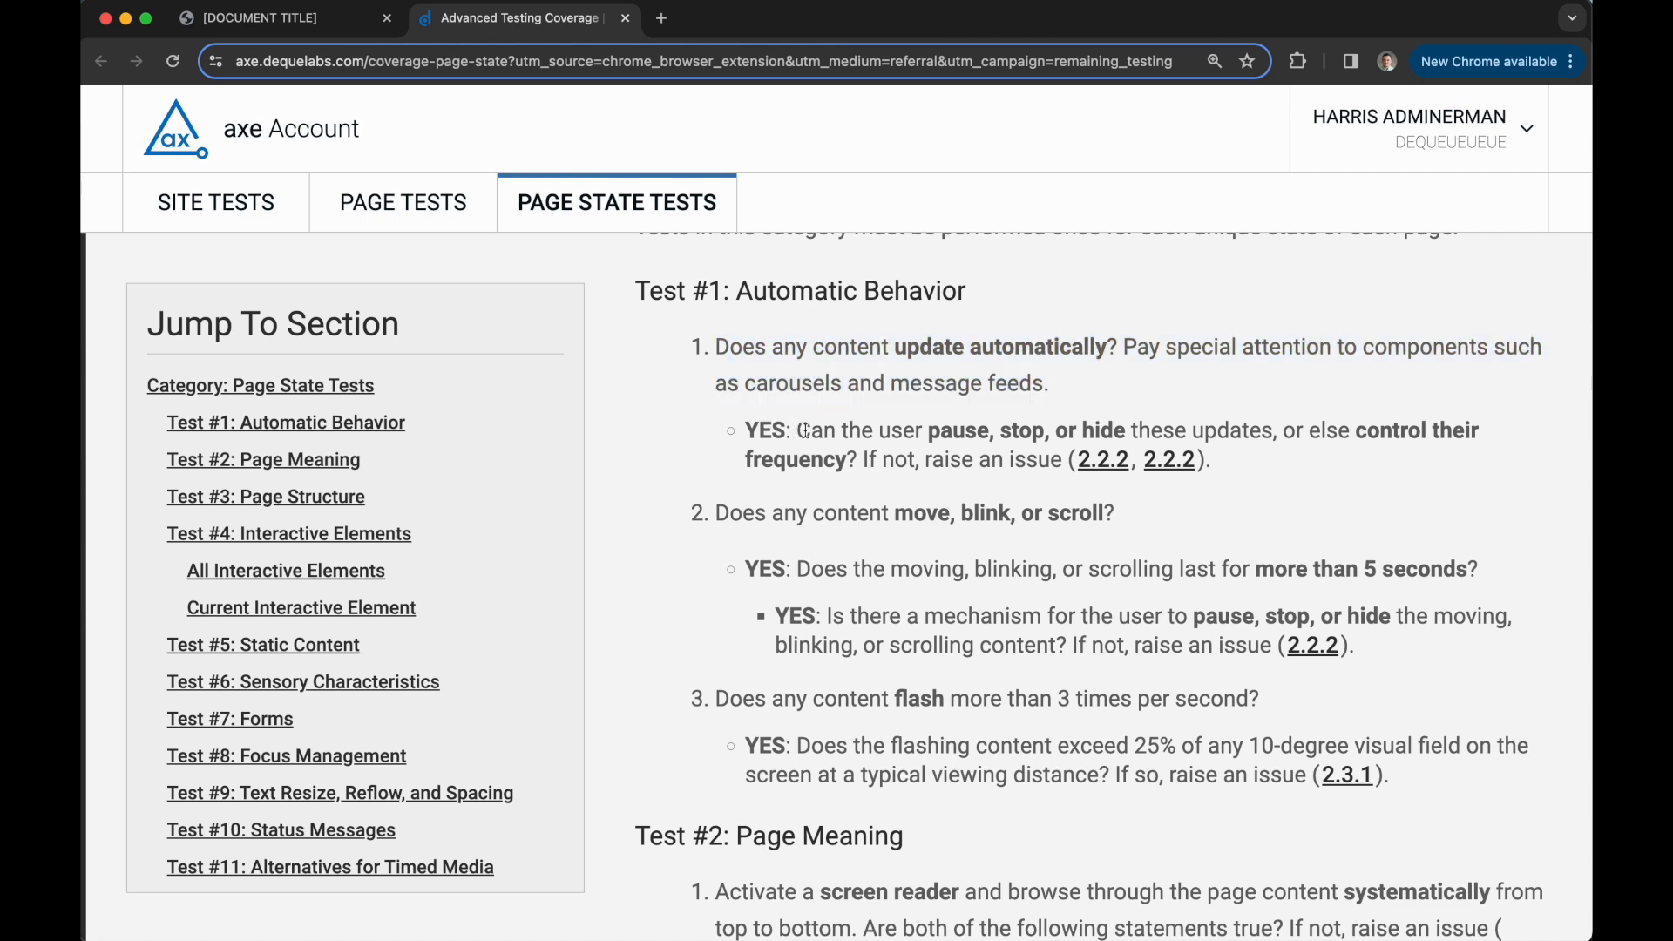
mouse_move(863, 459)
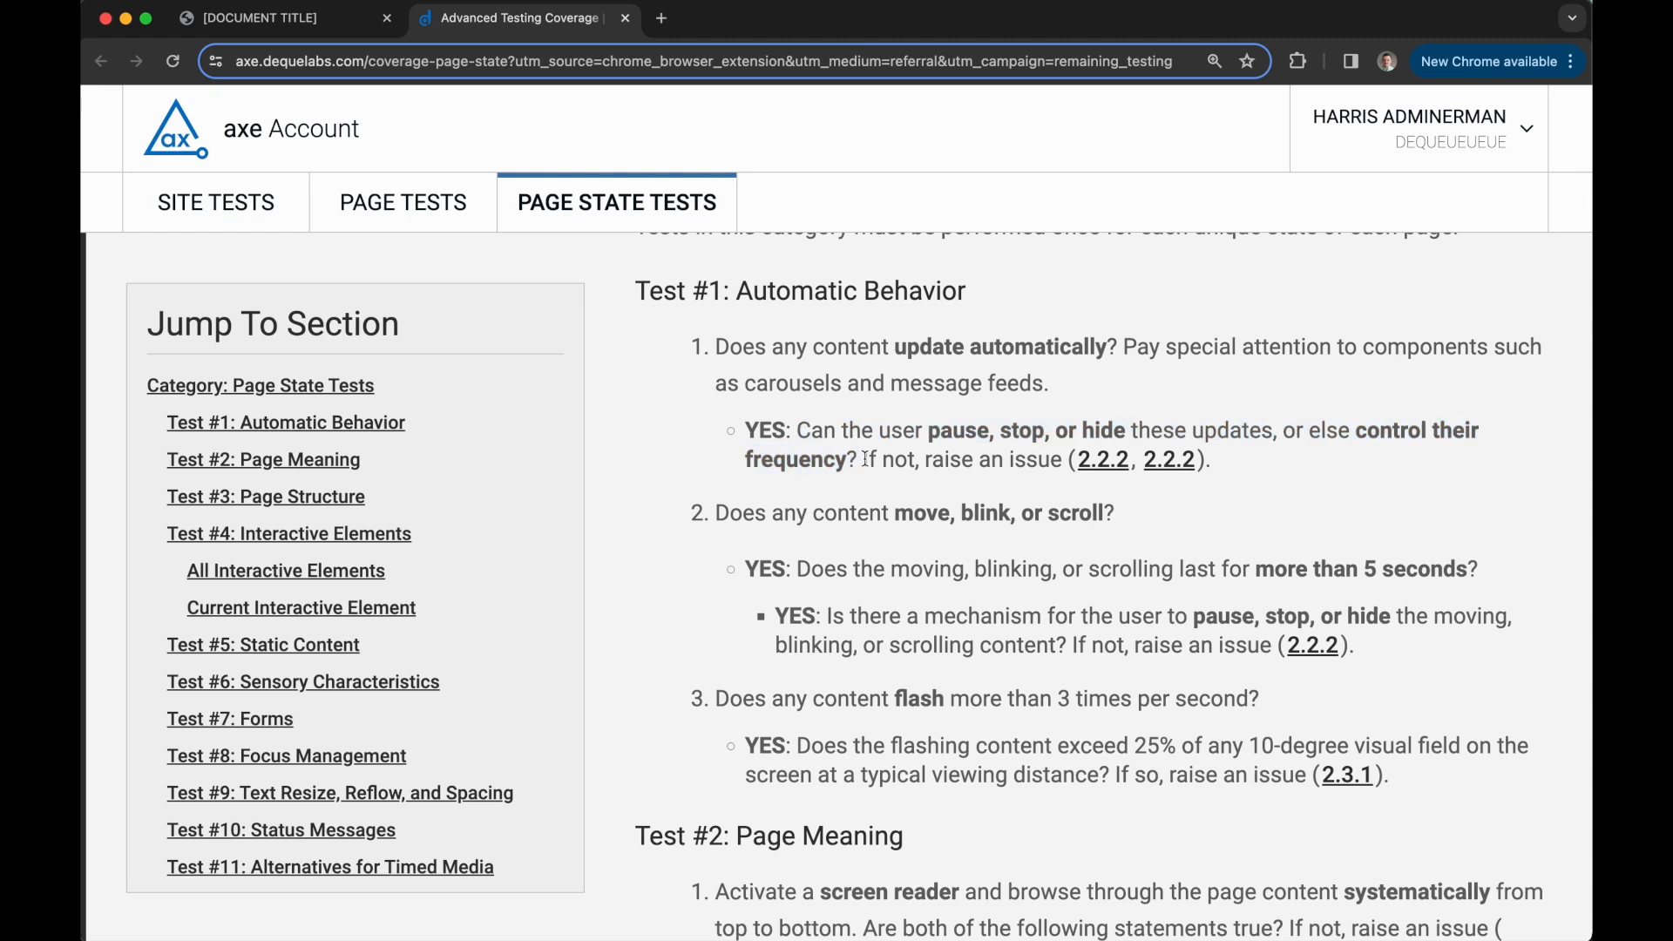
- Read the content-carousel-unstoppable 2.2.2 issue details, then return to the smash burgers page
click(1101, 459)
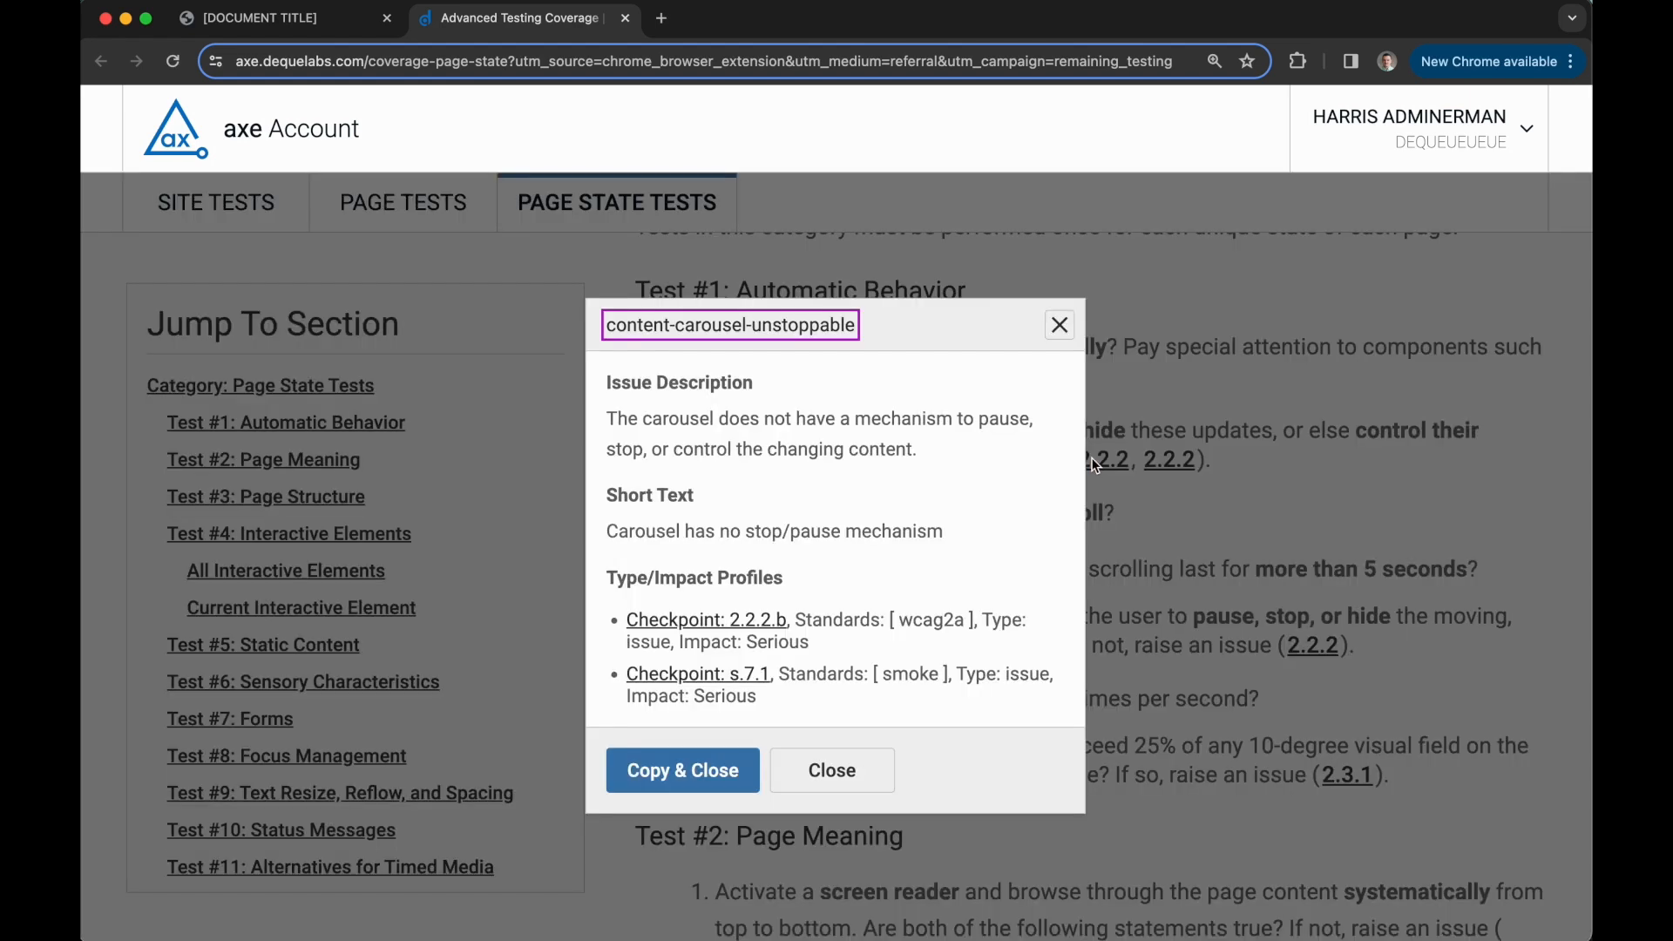
drag(606, 418, 916, 450)
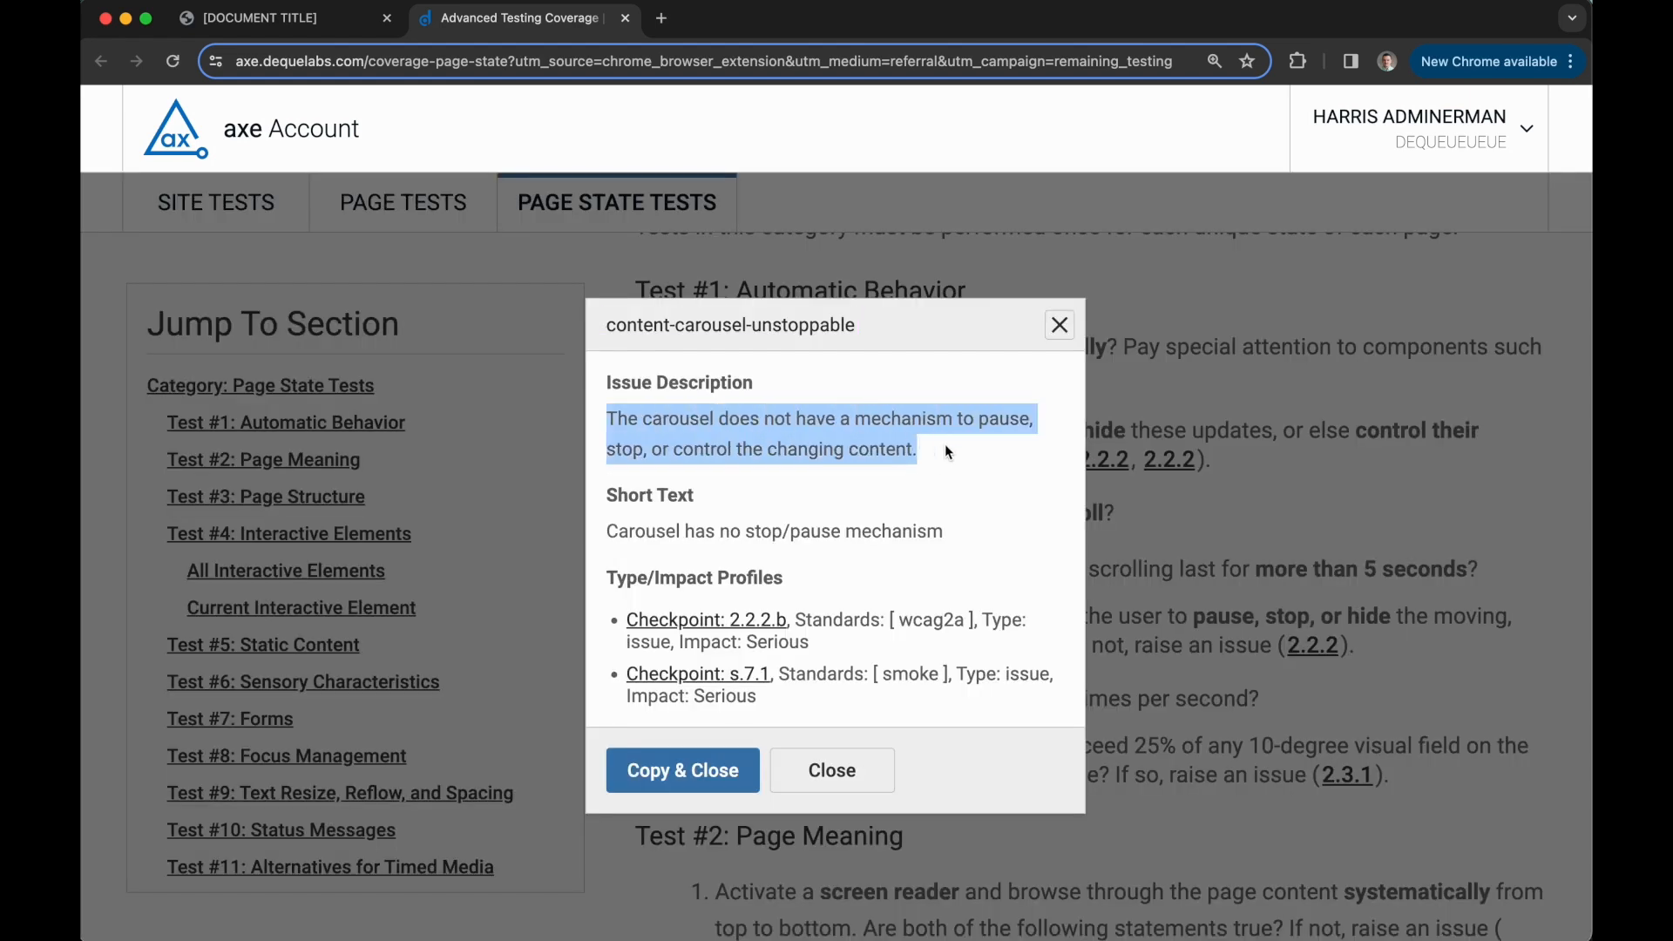
click(948, 452)
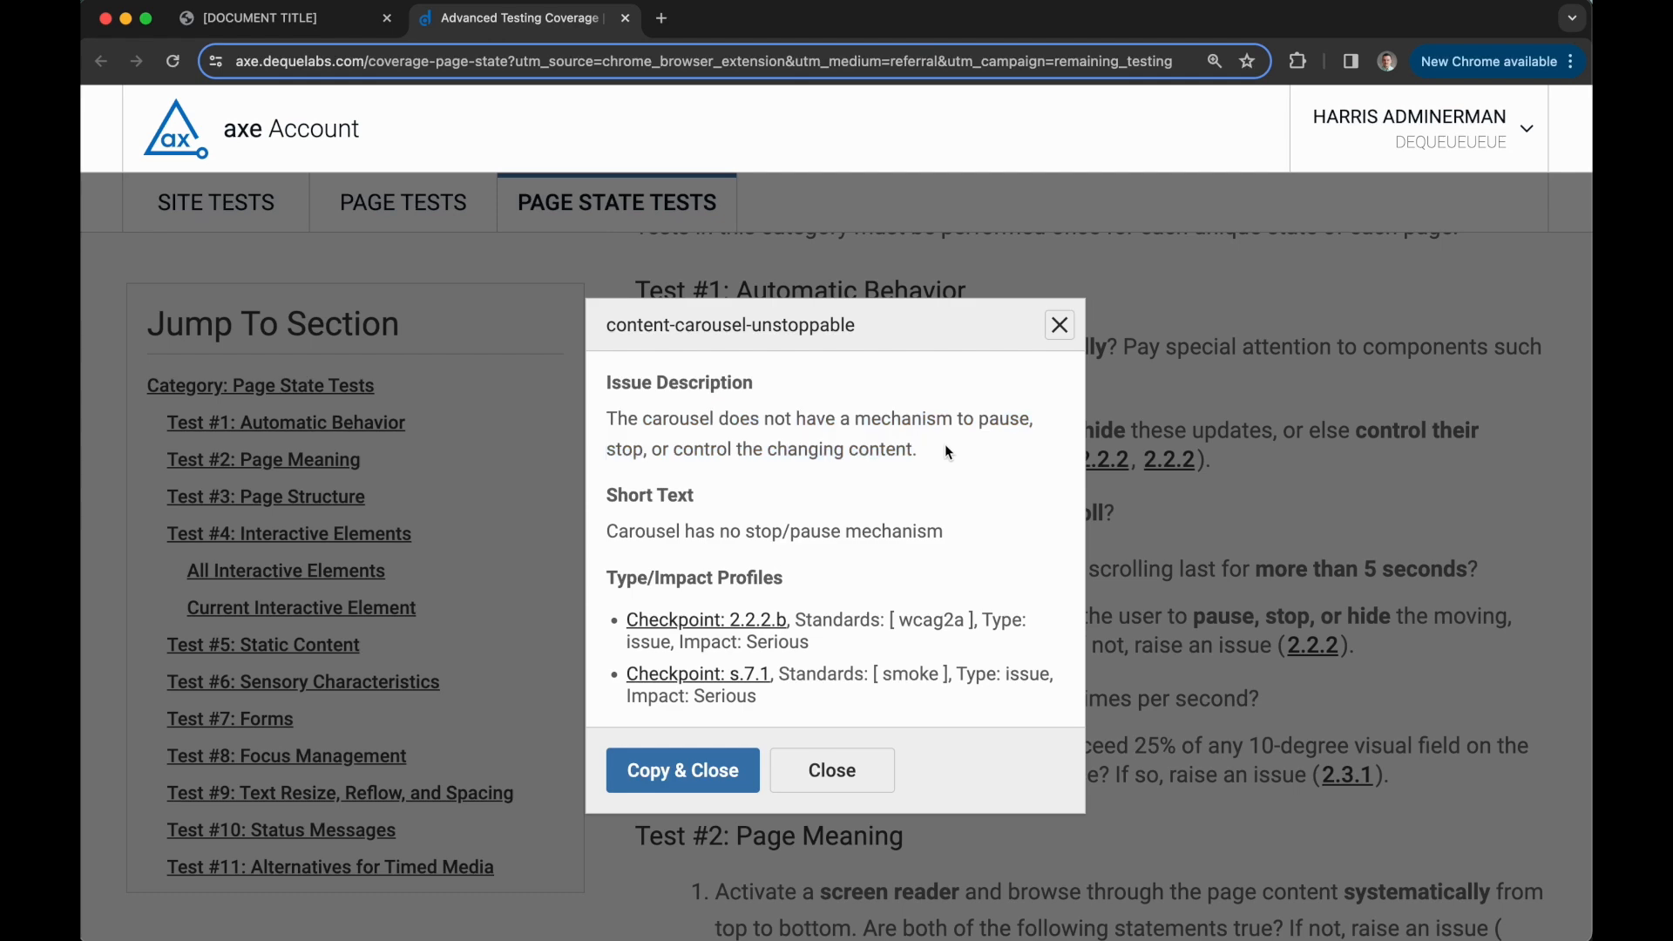
click(261, 19)
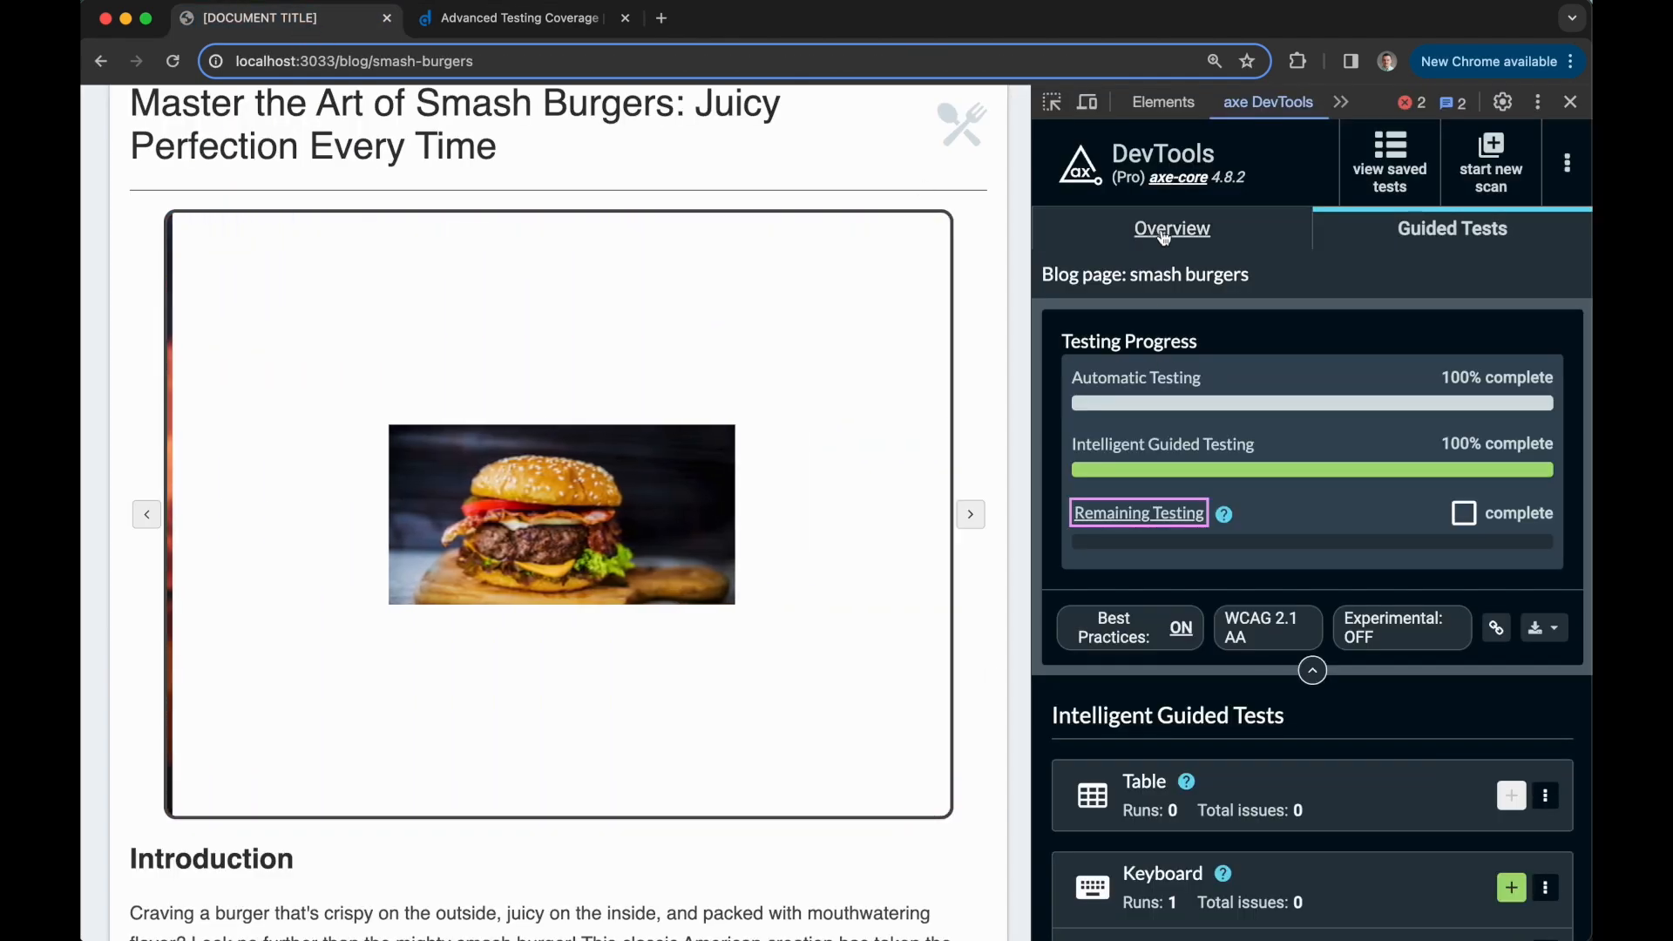
- From the test overview, start a manual issue and filter descriptions with 'Car'
click(1171, 229)
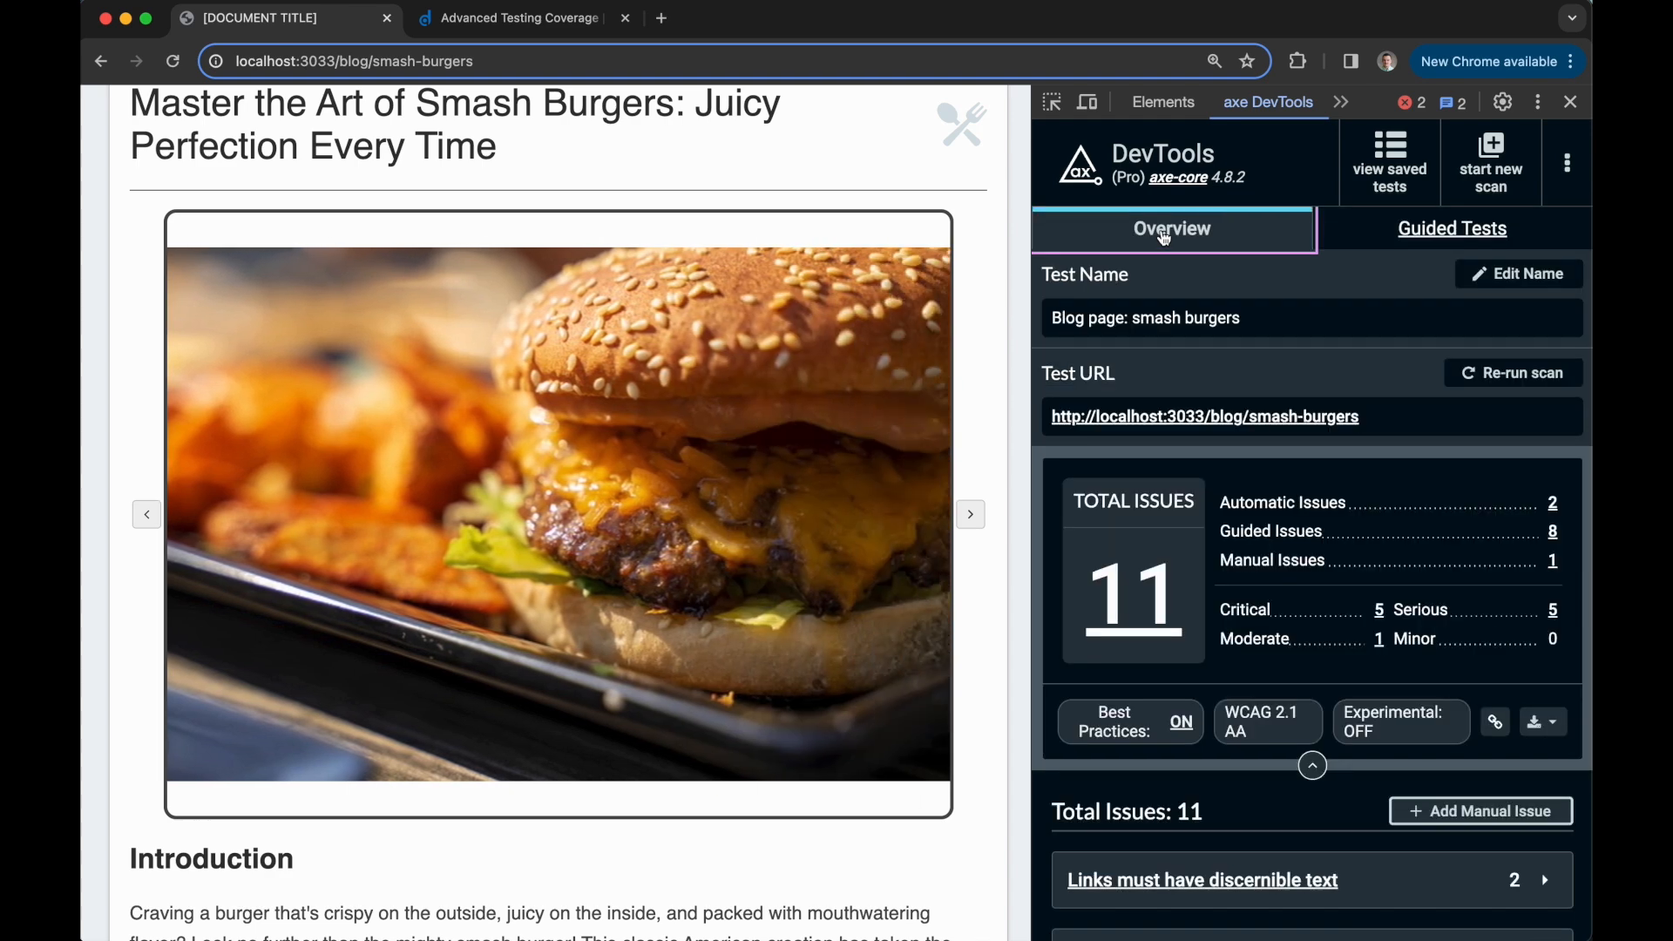
click(1481, 811)
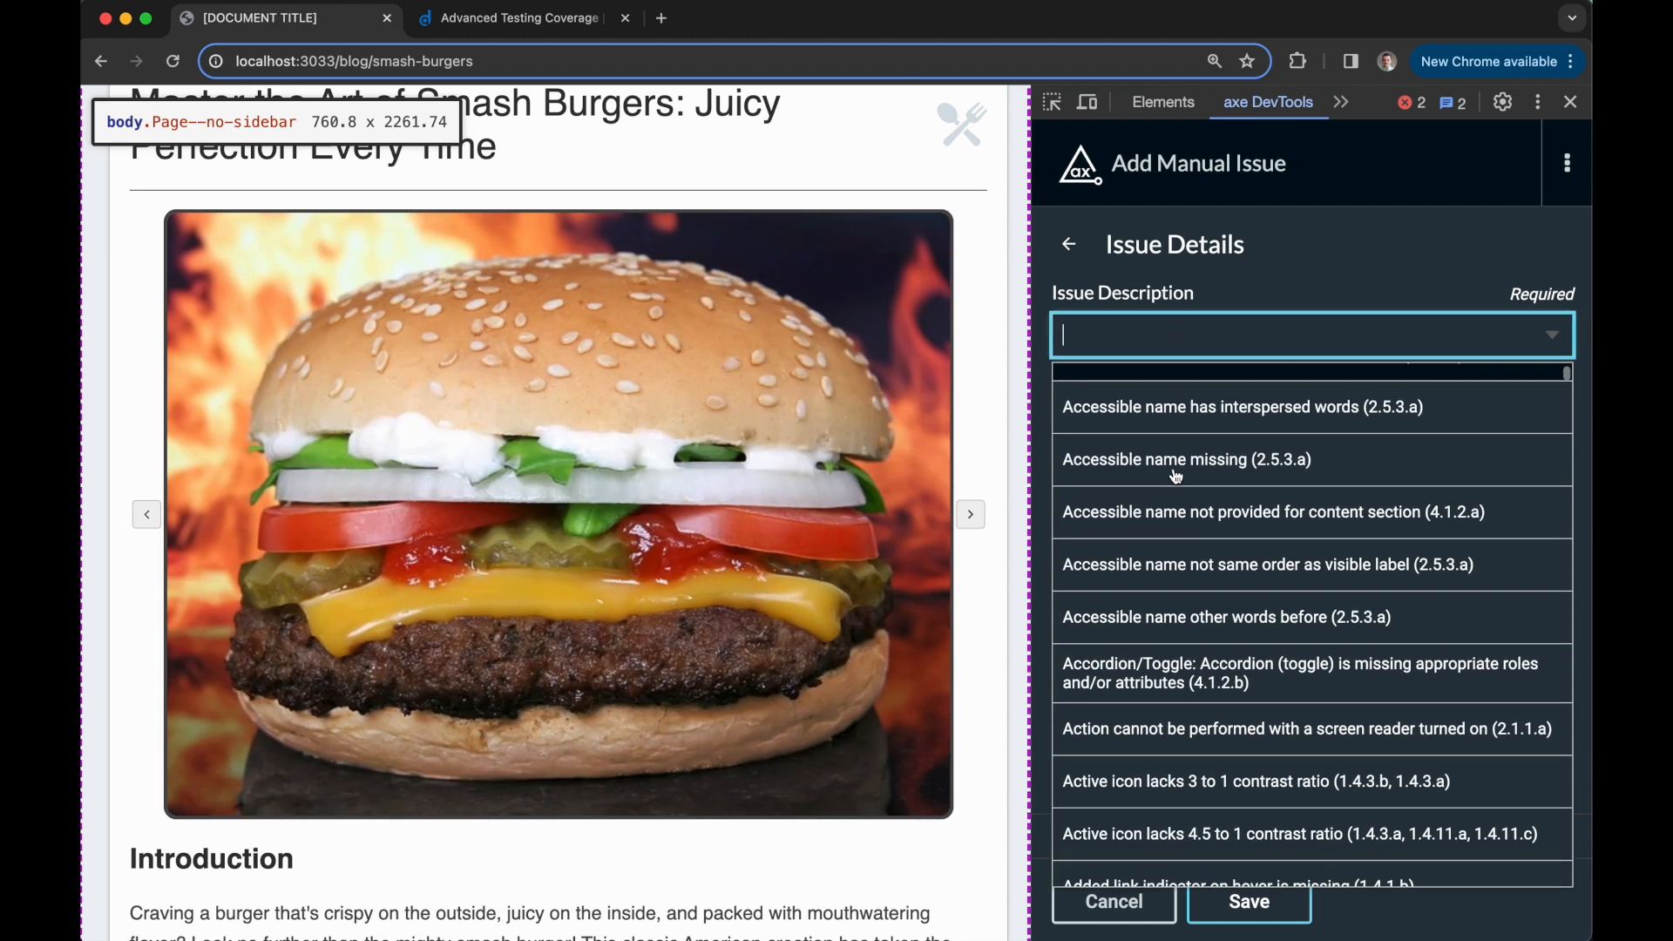
text(Car)
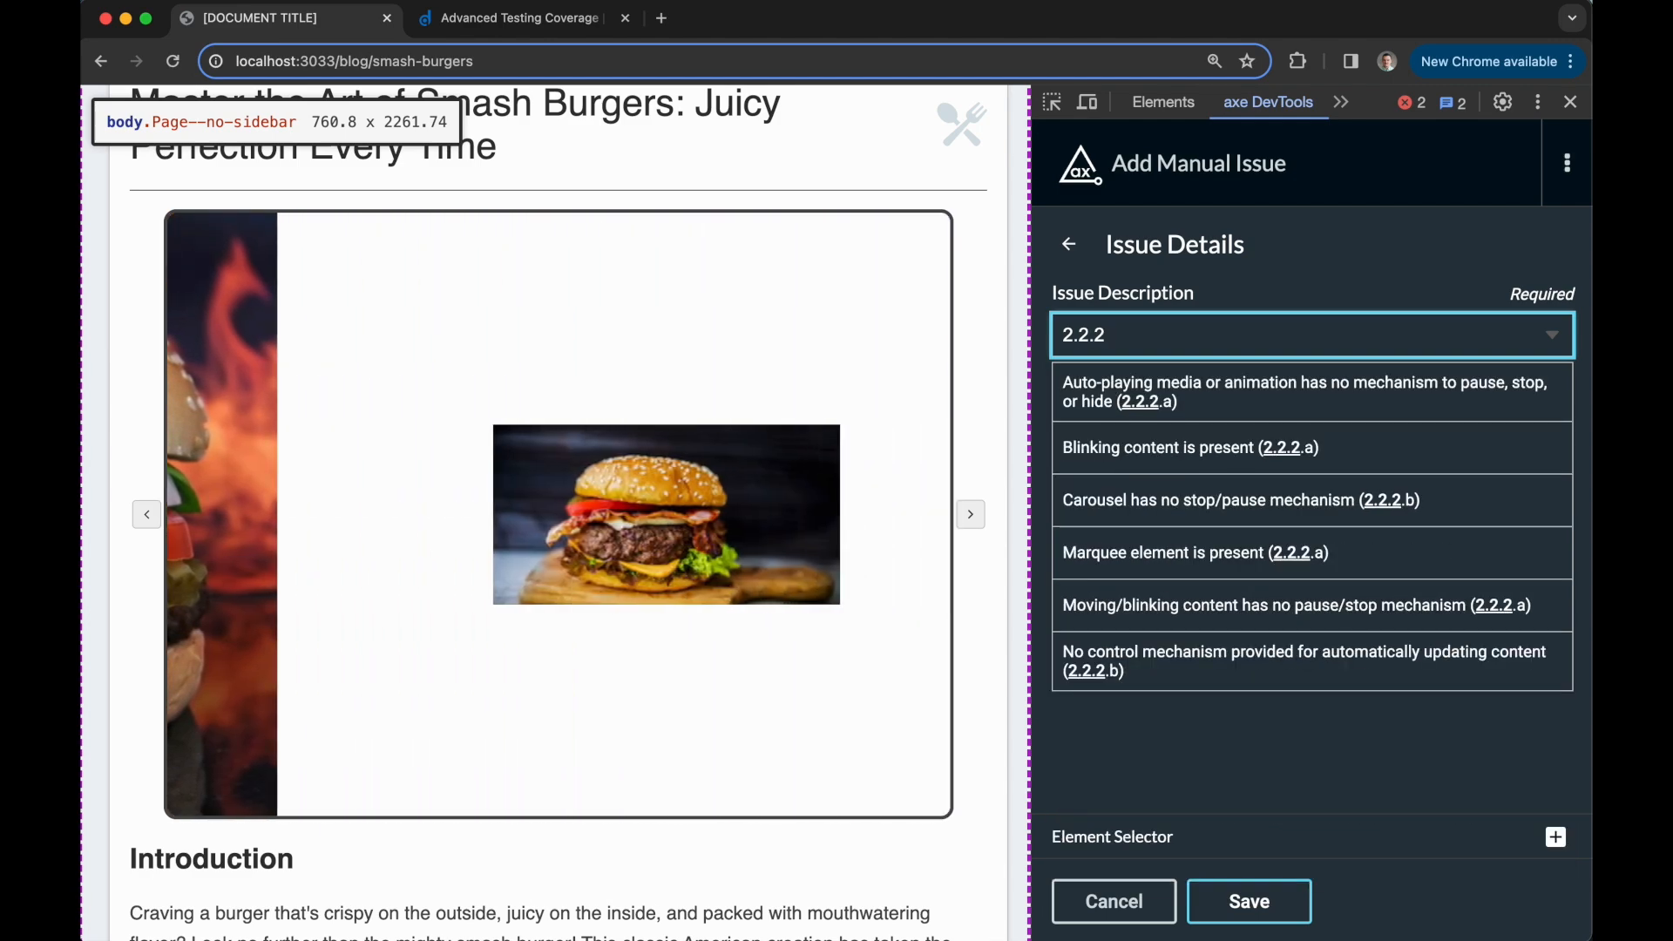
- Choose 'Carousel has no stop/pause mechanism (2.2.2.b)', target the carousel, and add its arrow buttons
click(1209, 500)
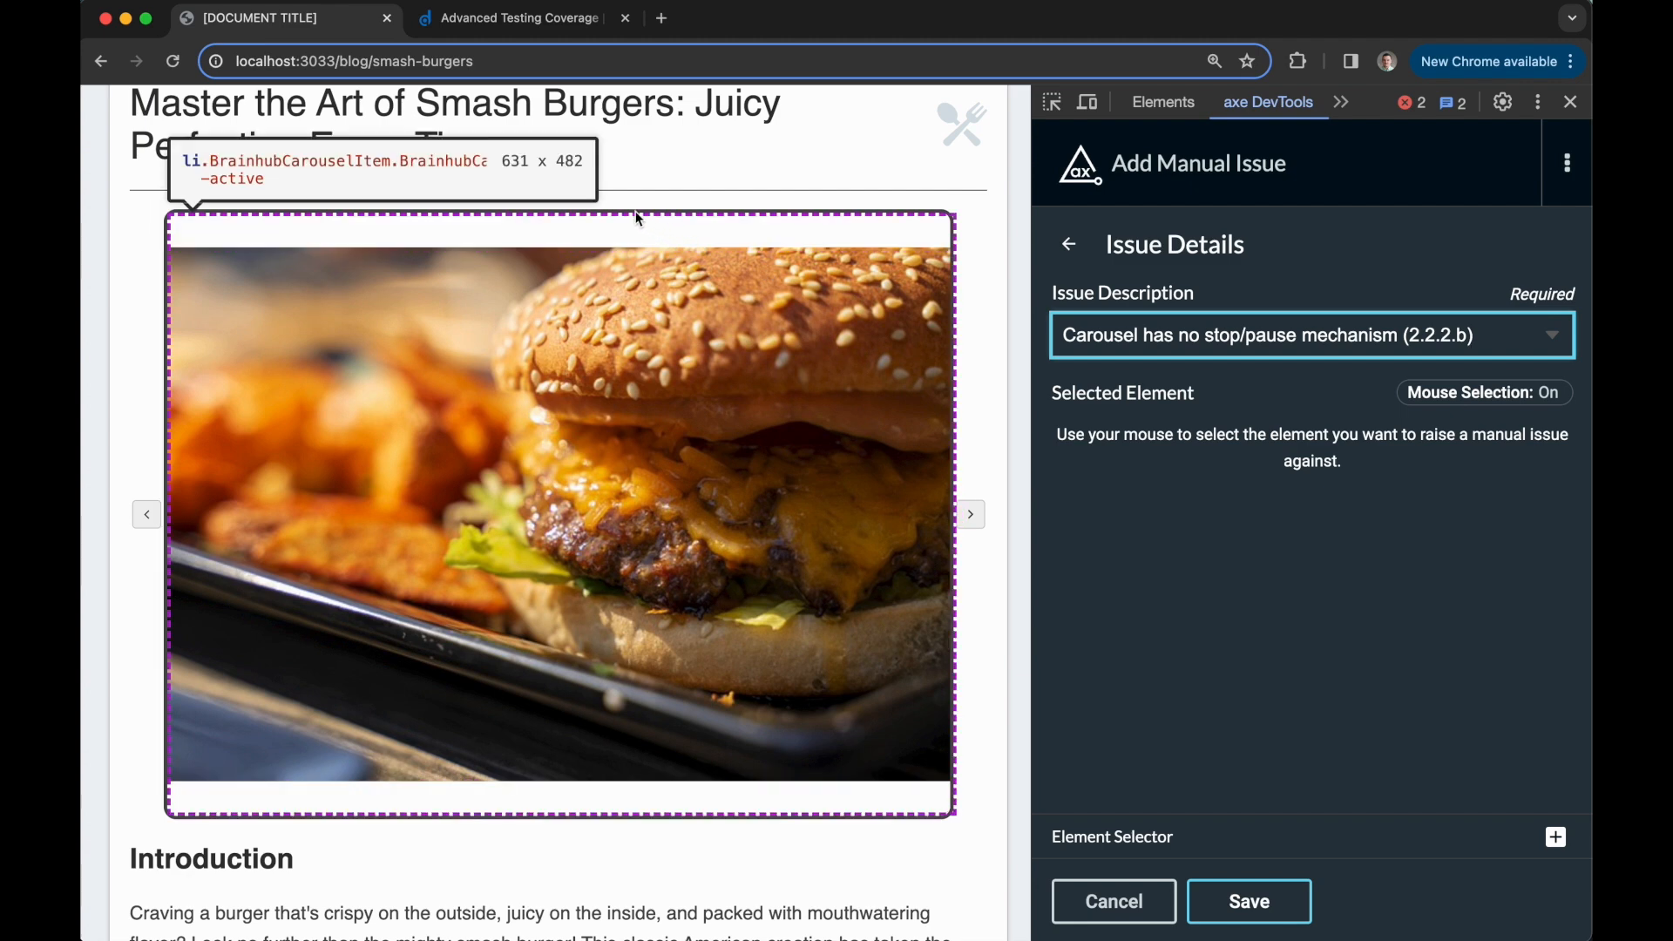
click(557, 512)
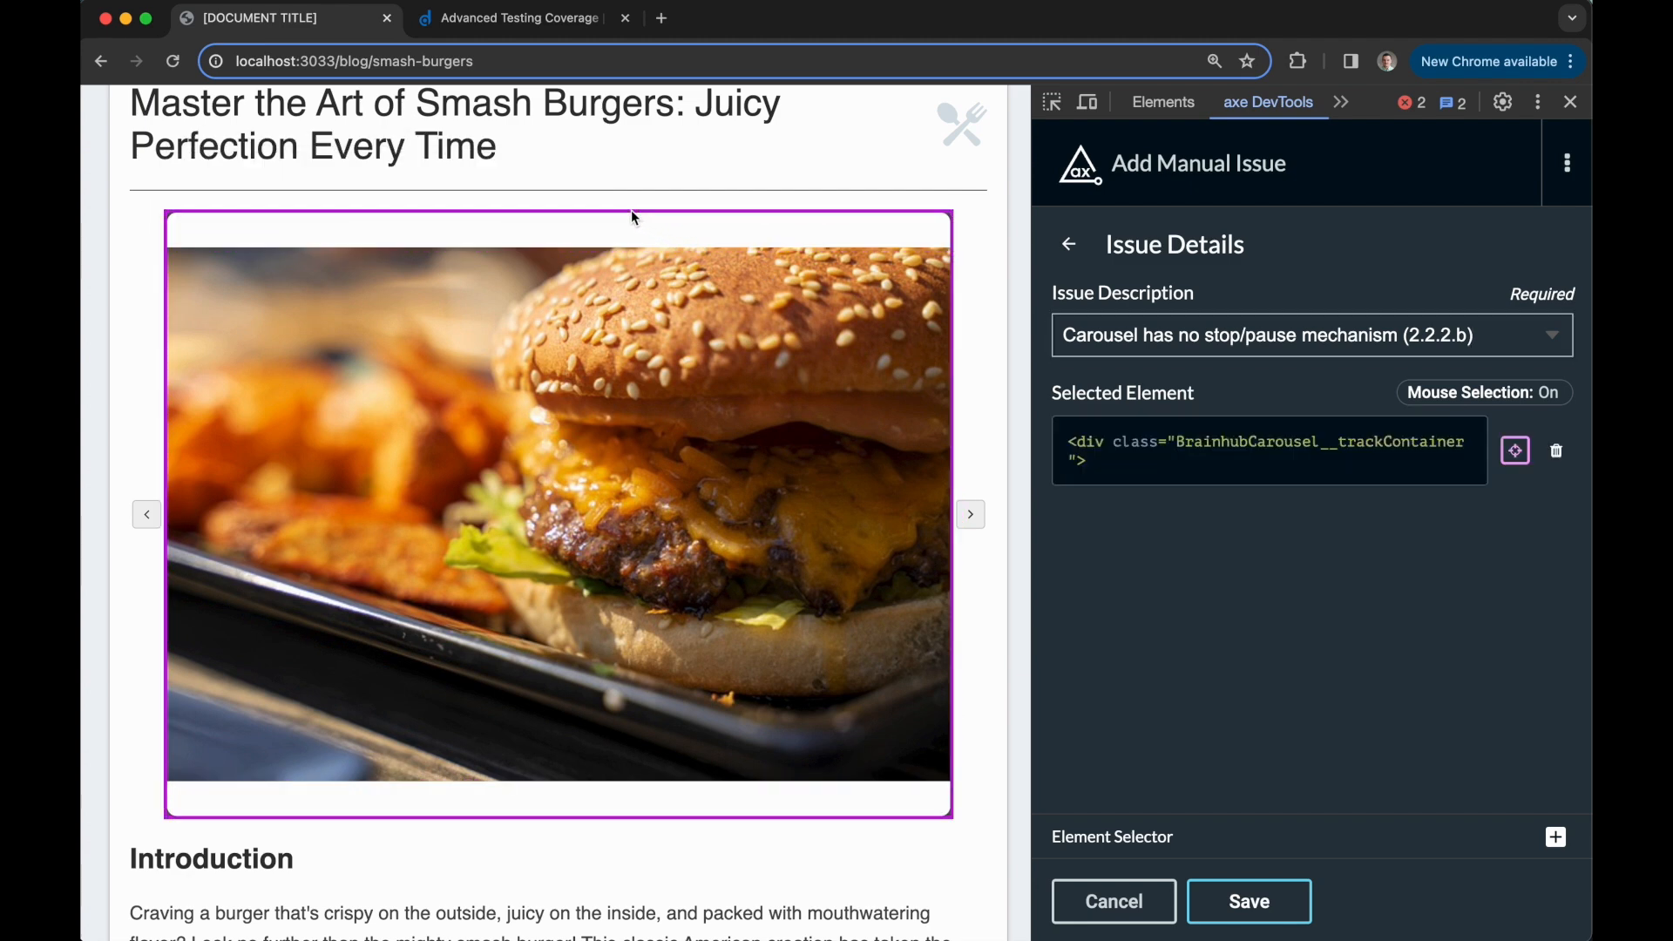
click(970, 514)
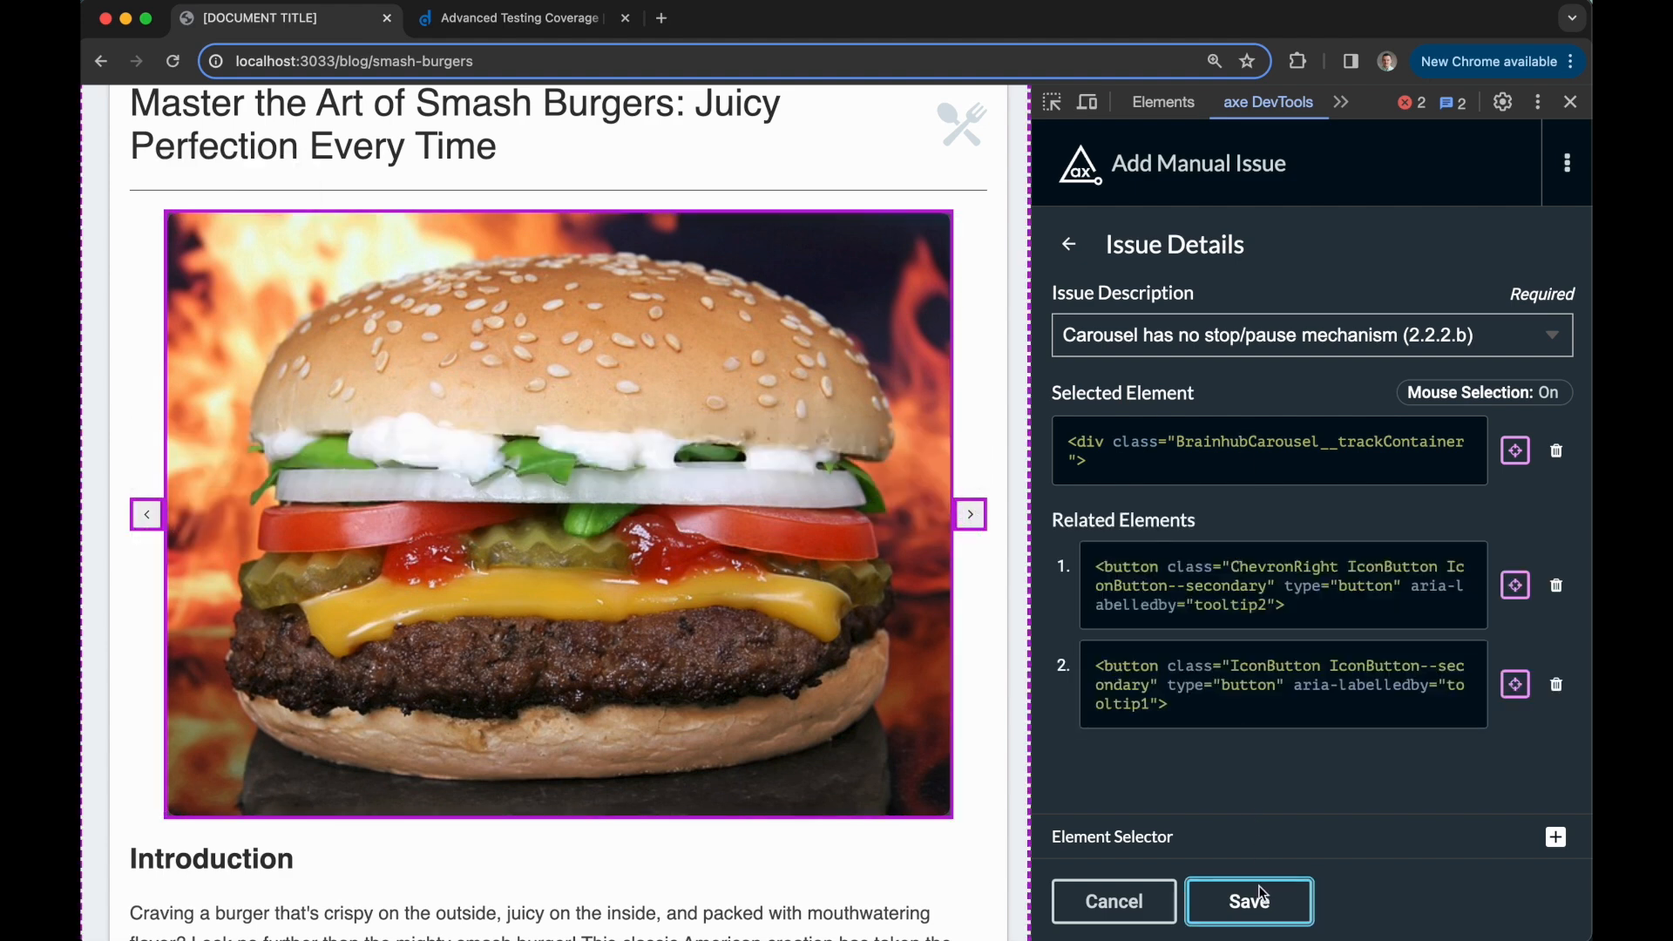
- Save the carousel issue, bringing the total to 12, and mark Remaining Testing complete
click(1249, 901)
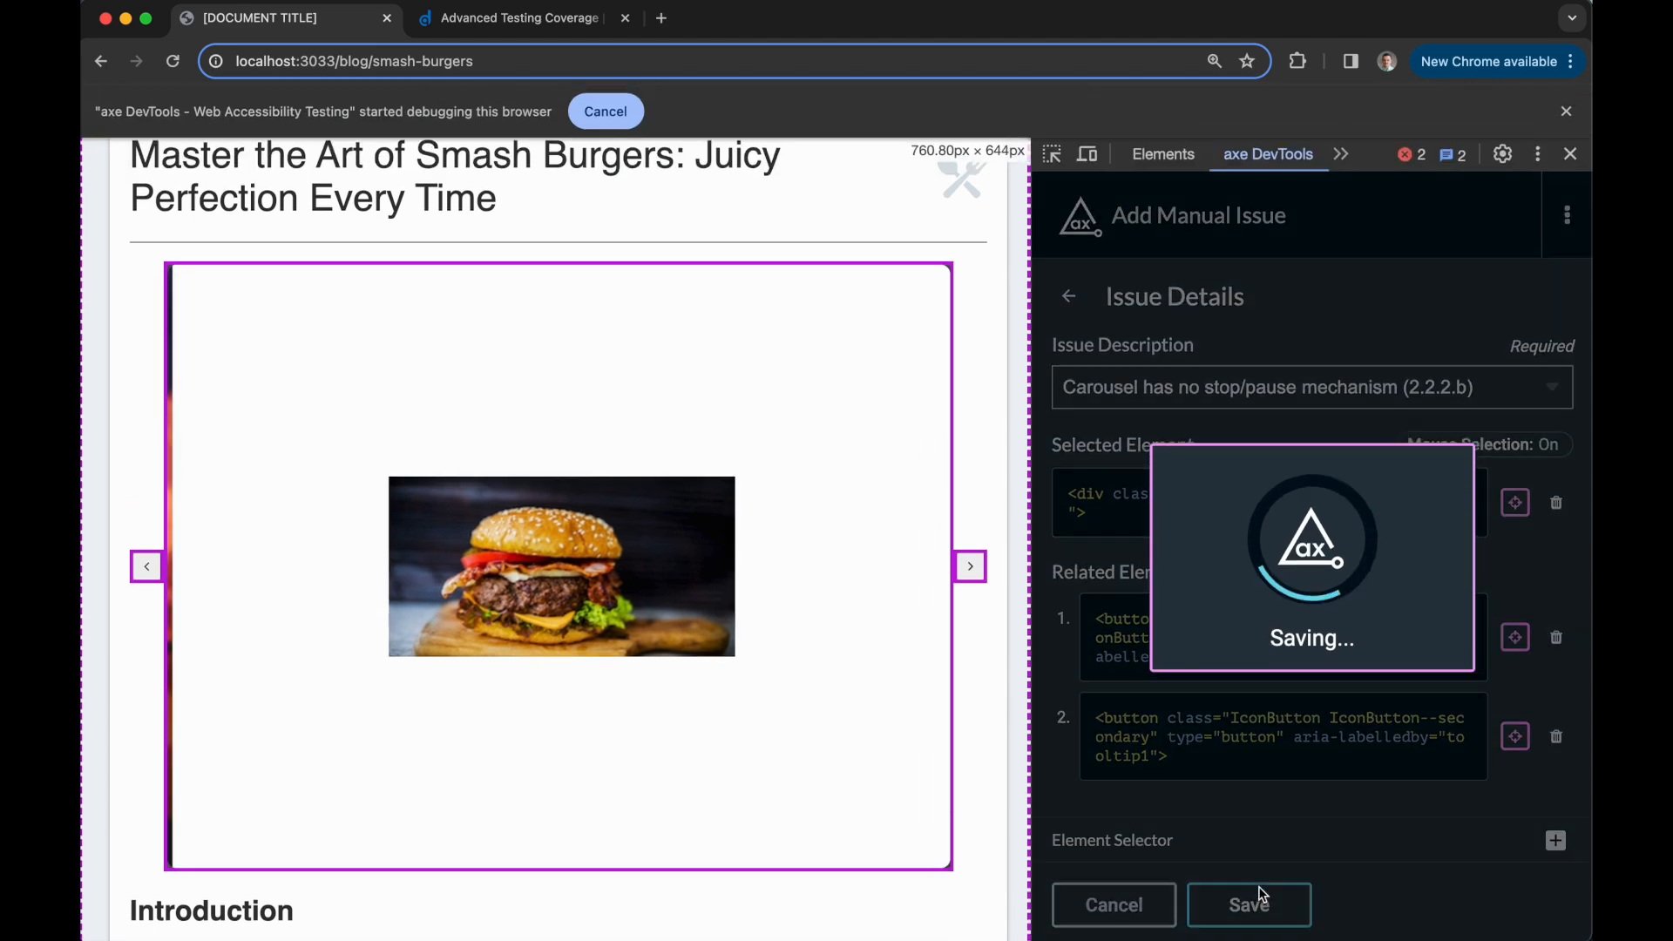
click(1249, 904)
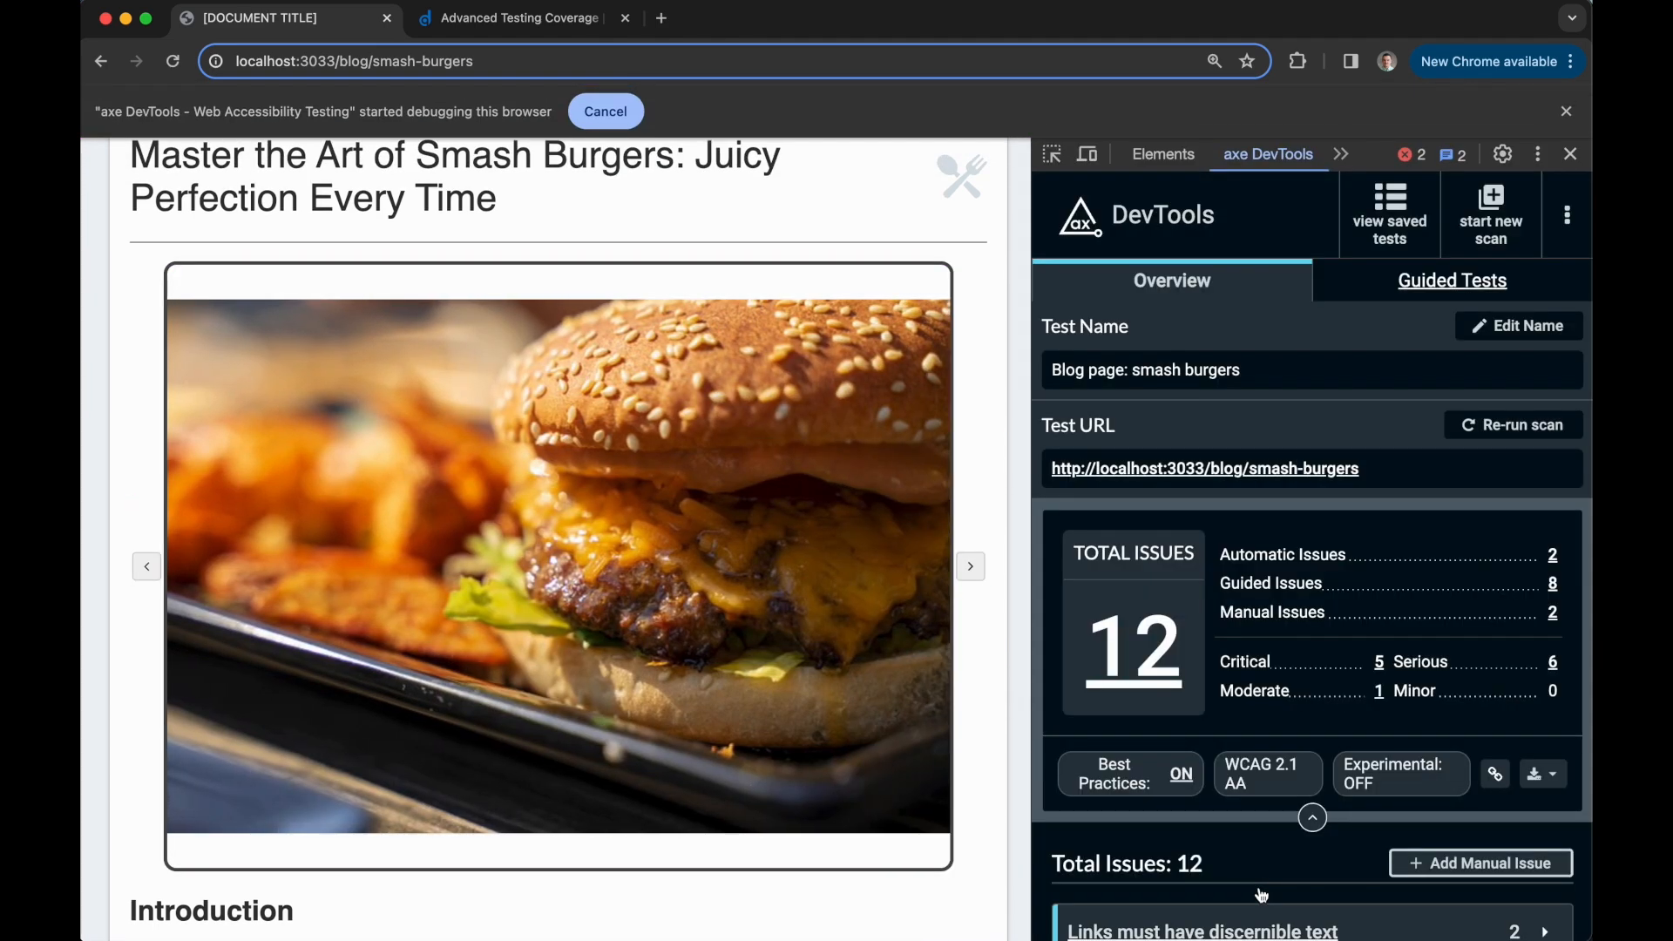
click(1451, 279)
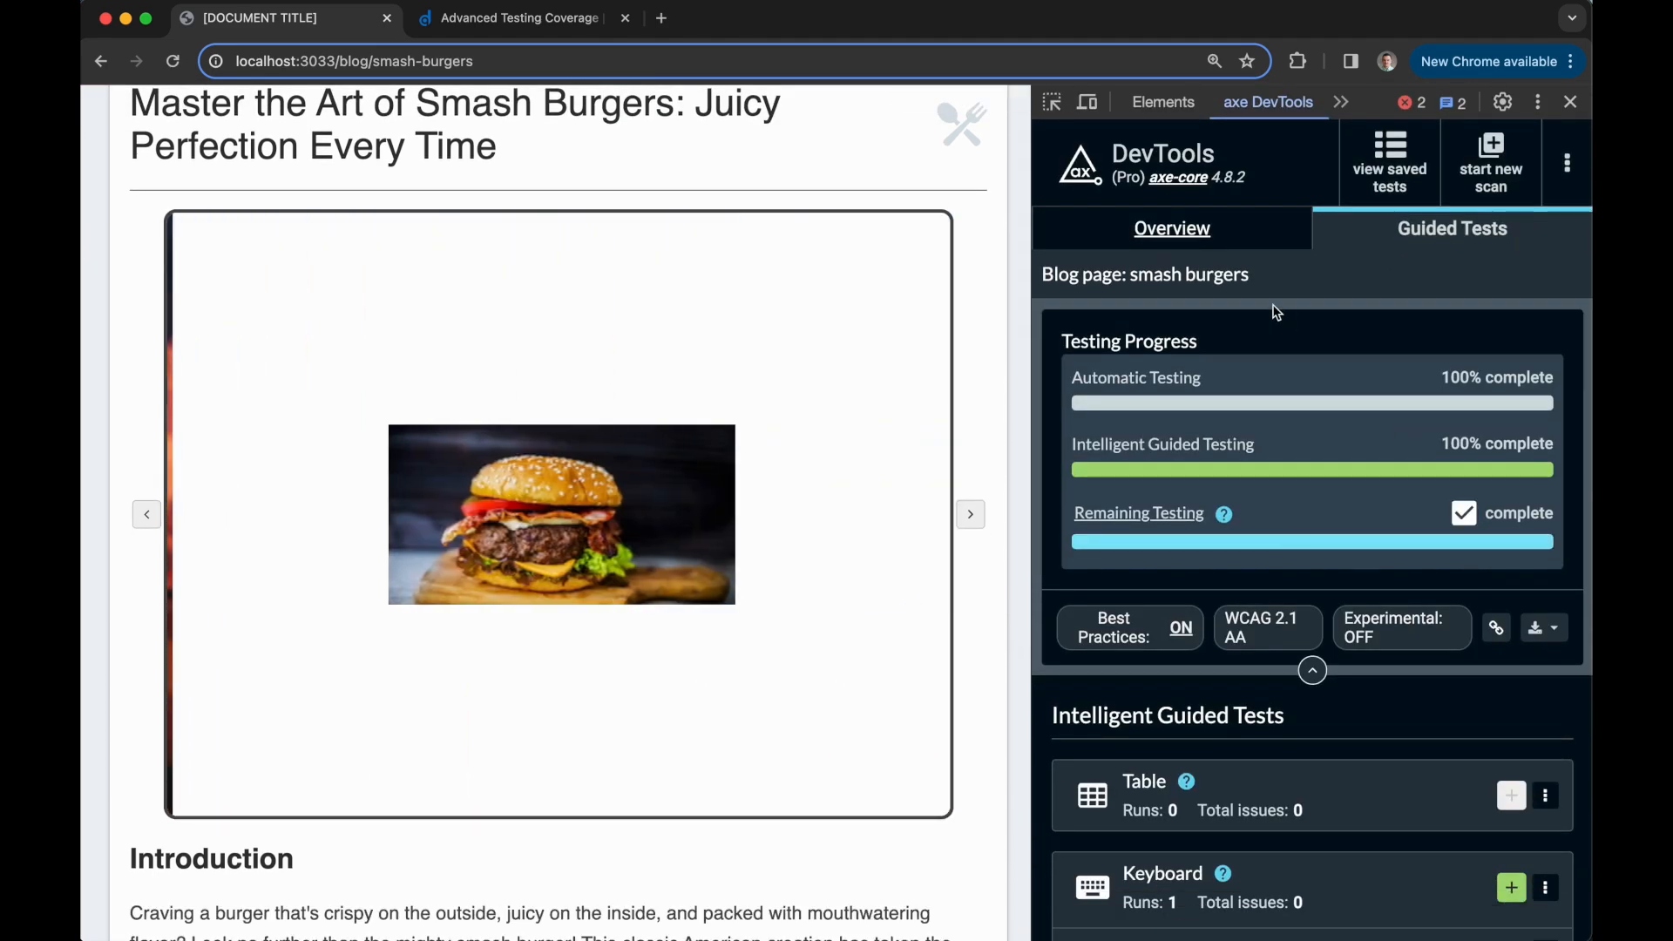